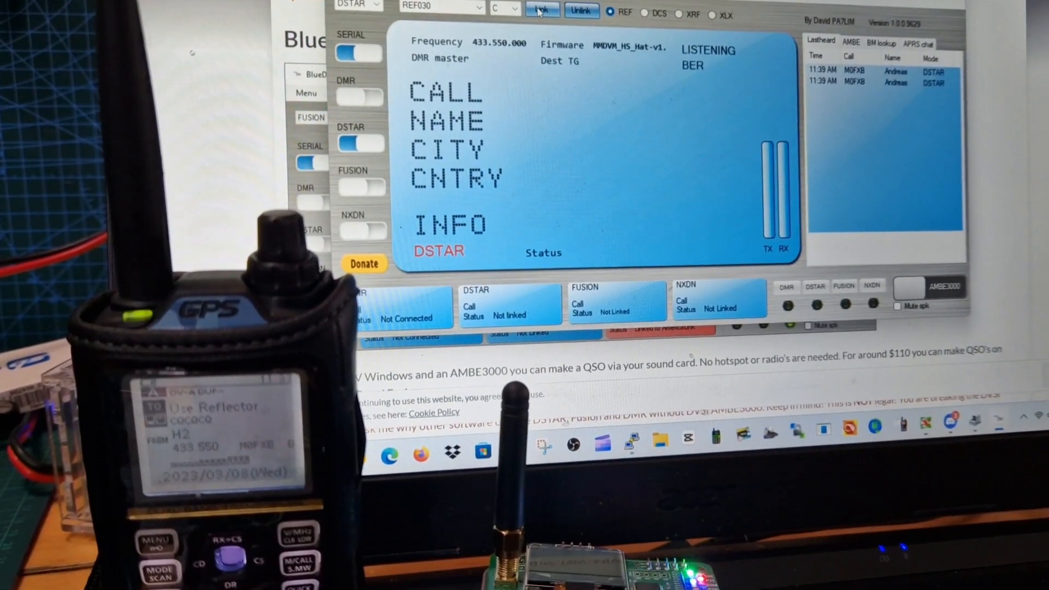
# - Link D-STAR to reflector REF030 module C
pyautogui.click(542, 9)
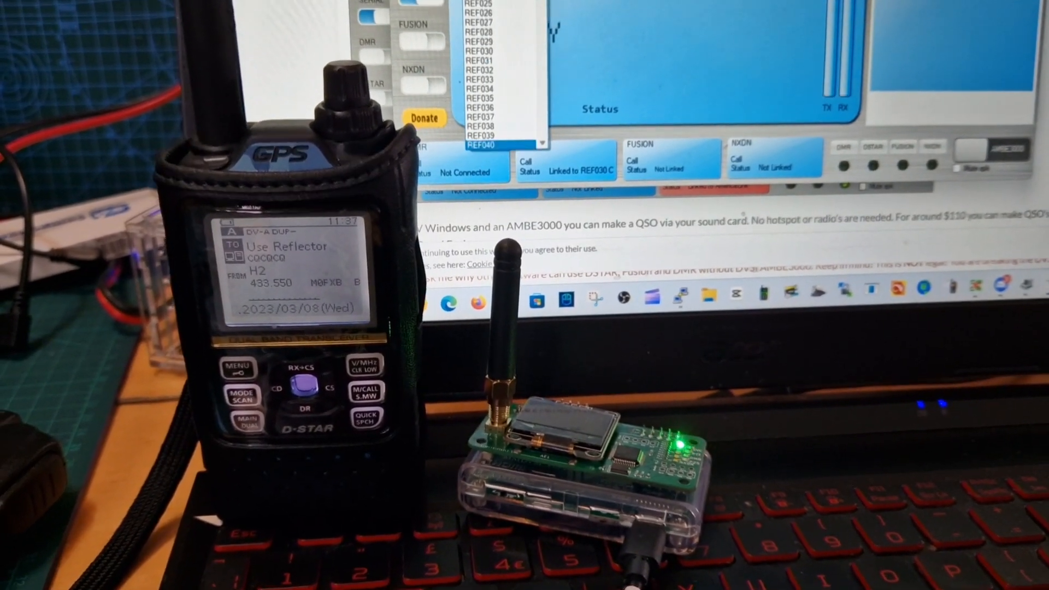
# - Relink D-STAR from REF030 C to reflector REF001 C
pyautogui.scroll(-3)
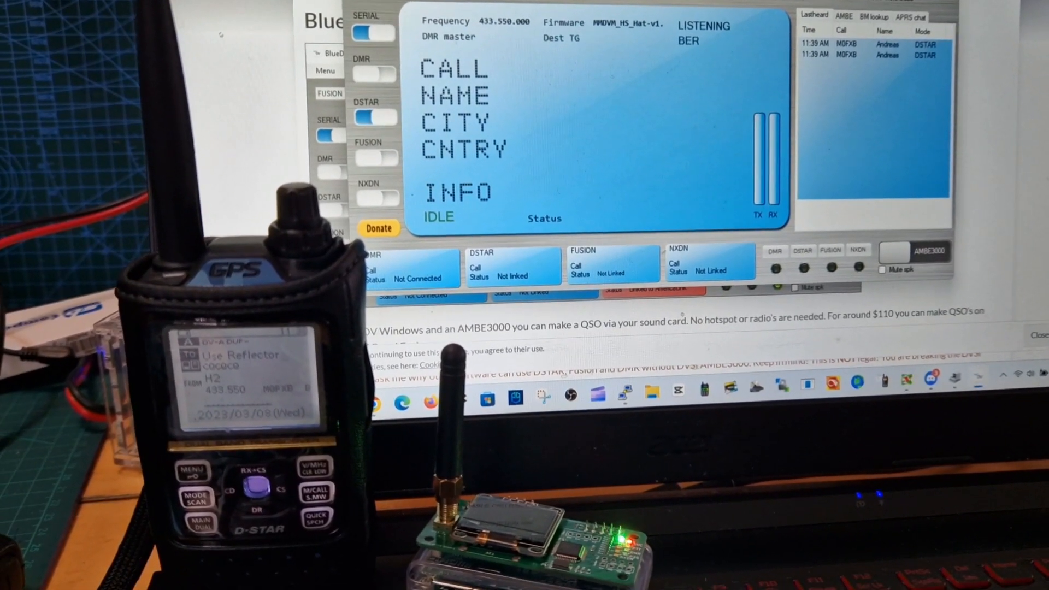
pyautogui.click(540, 8)
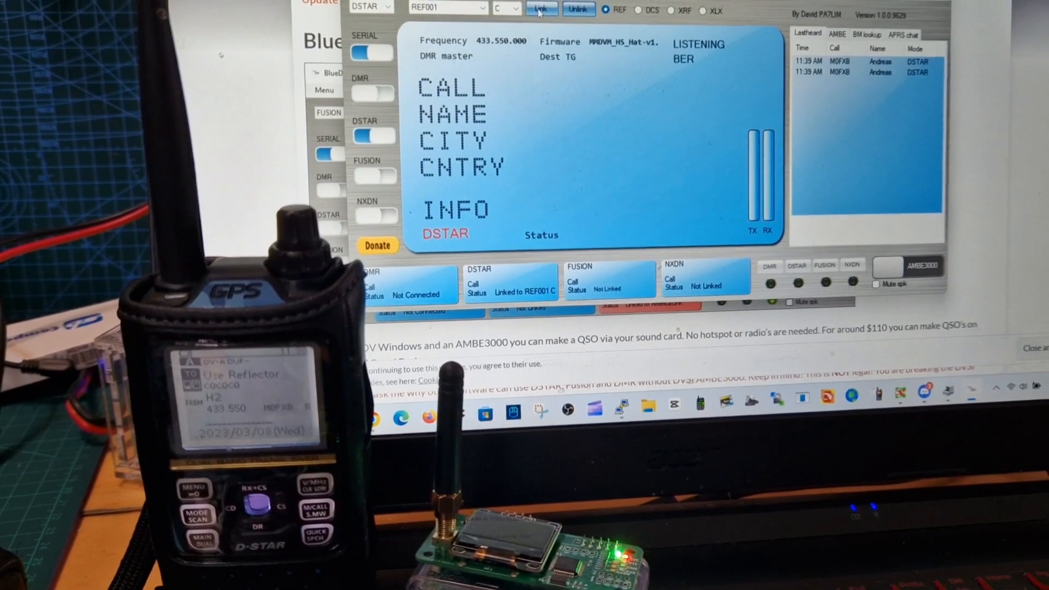